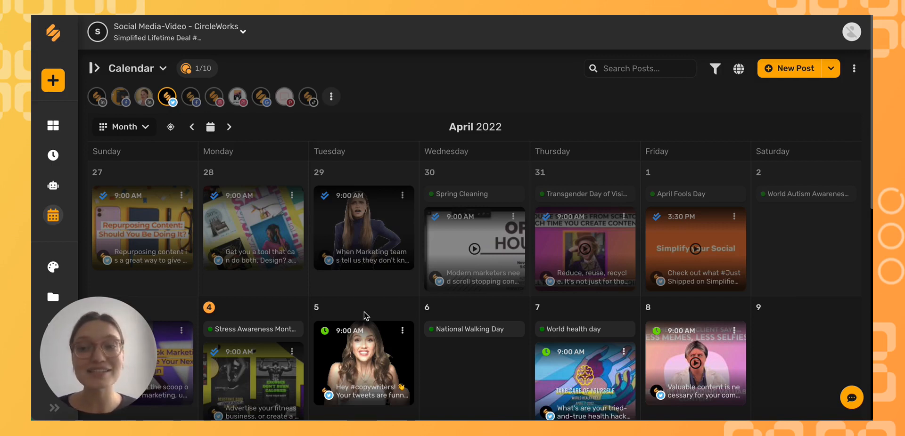
mouse_move(187, 297)
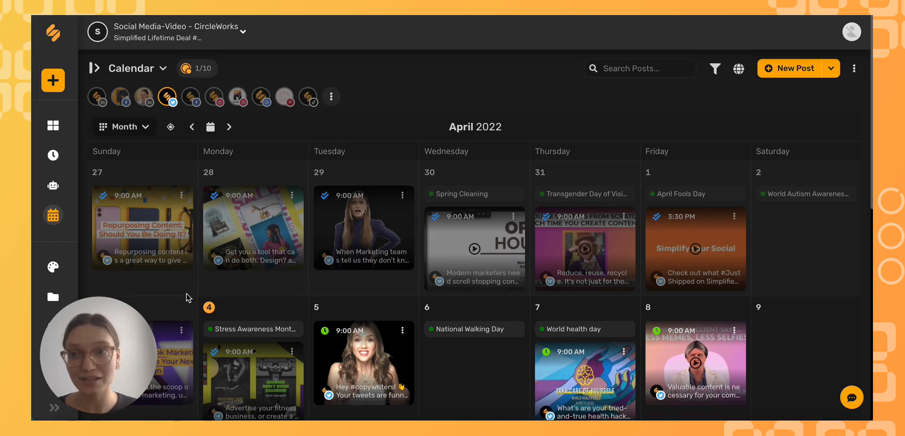
mouse_move(337, 196)
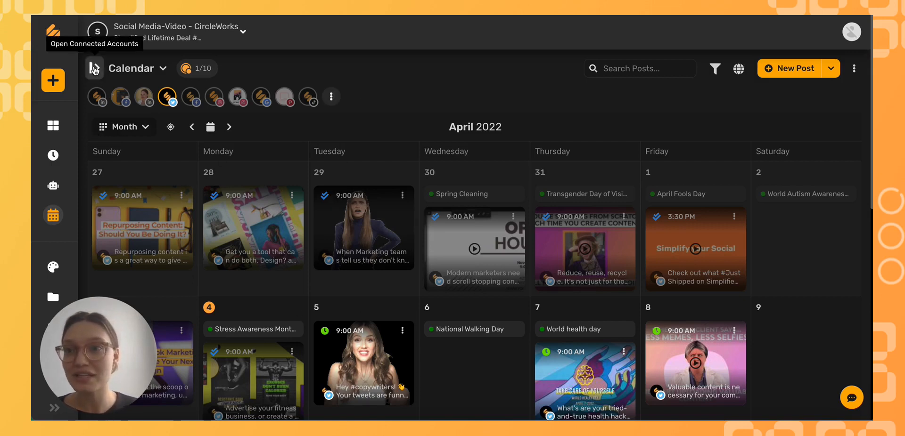
- Show the connected accounts and bring up the Simplified Twitter Profile's options menu
click(92, 69)
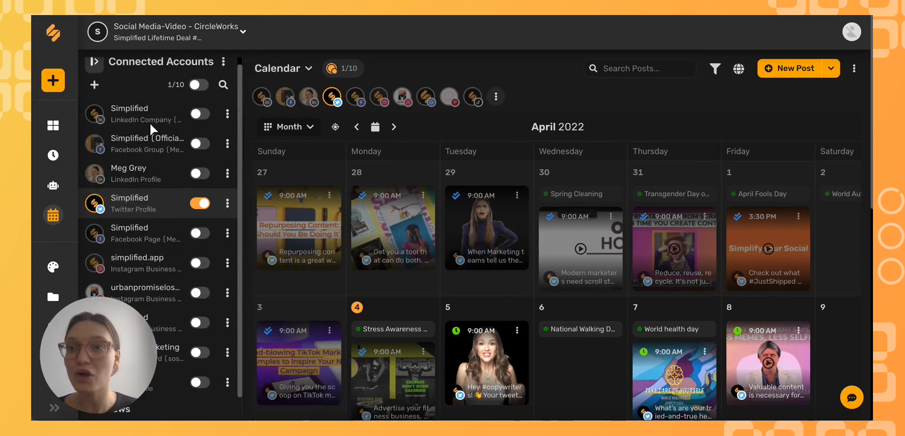
mouse_move(133, 114)
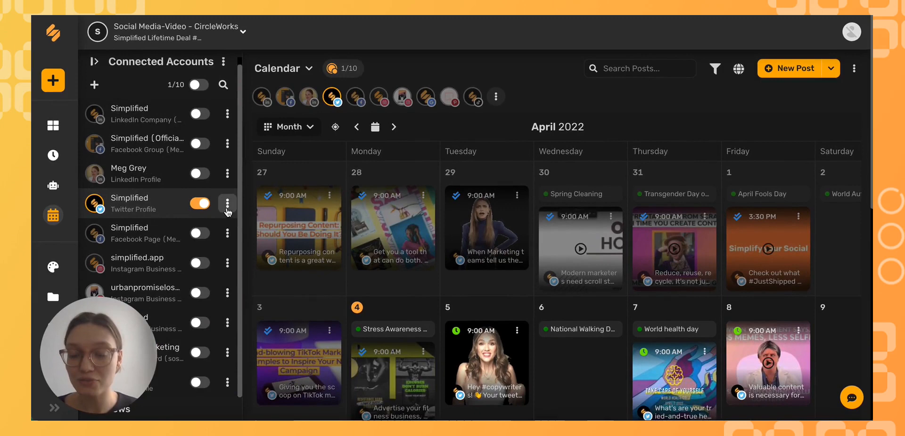
click(227, 205)
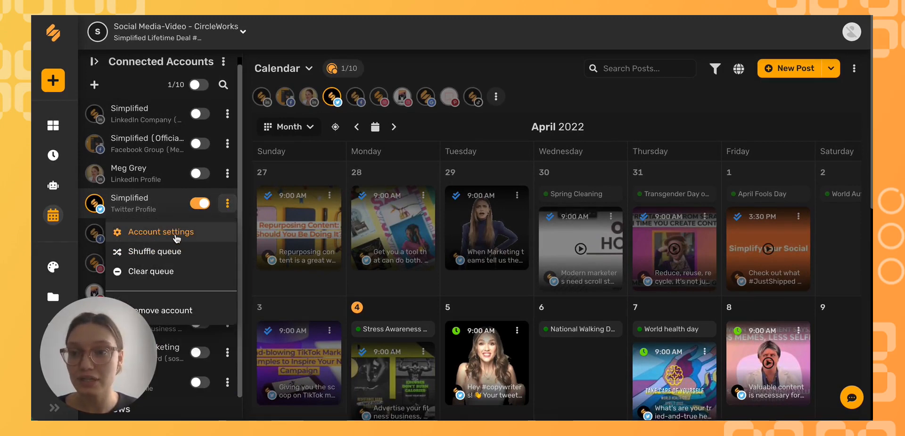
- Save the Twitter profile's account settings with Shortlinks enabled, then return to the April calendar
click(161, 232)
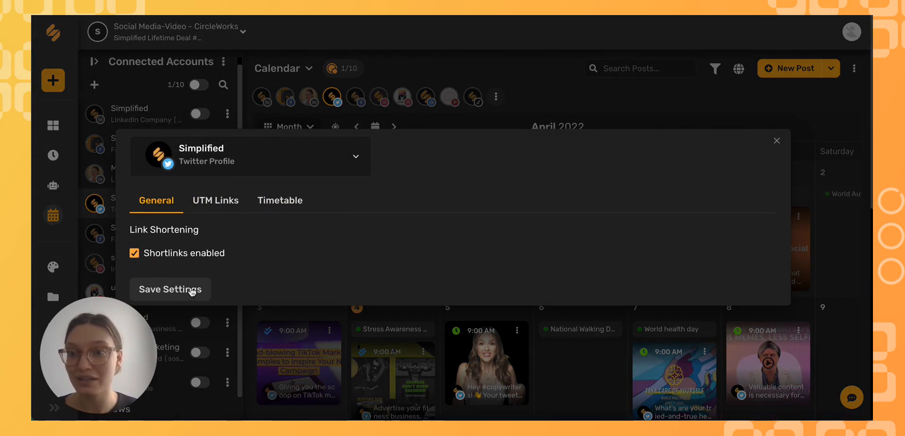
click(169, 290)
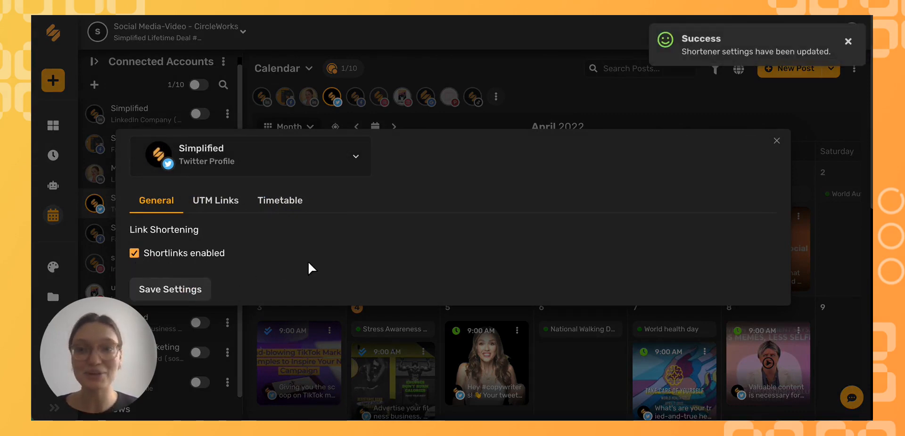
click(776, 140)
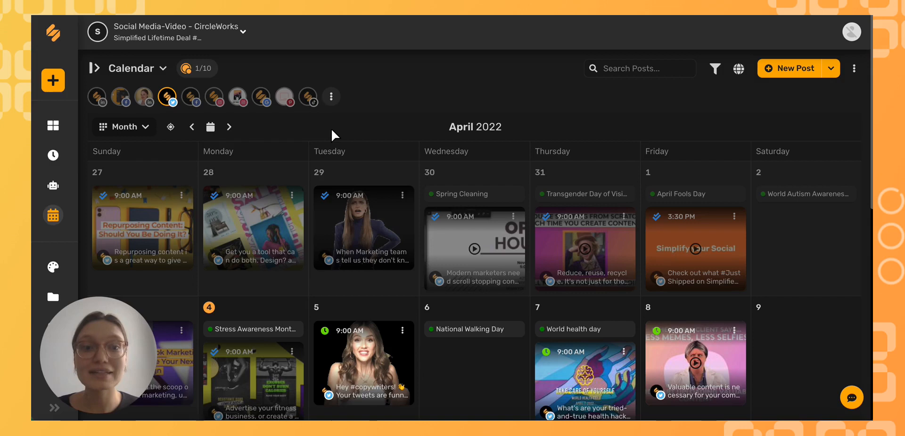